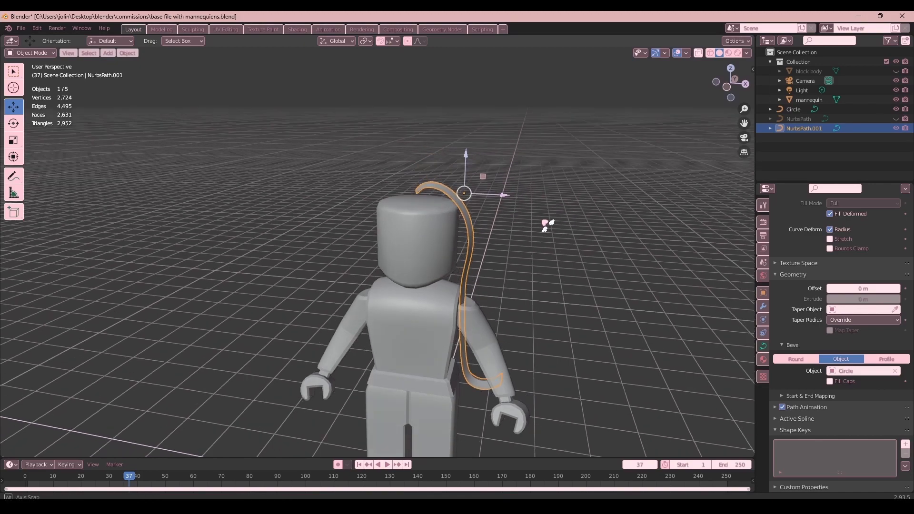
Test-rotate the hair strand to check its pivot, cancel, and reselect the strand
key(r)
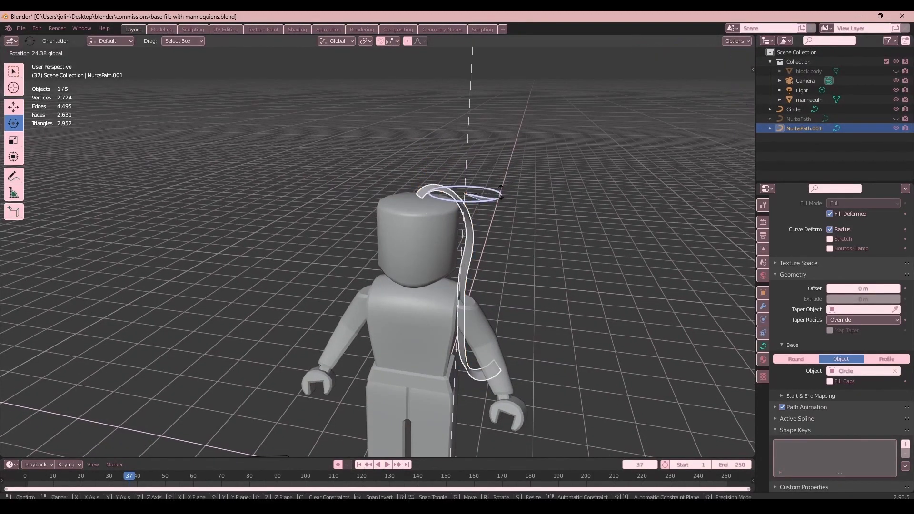
click(463, 193)
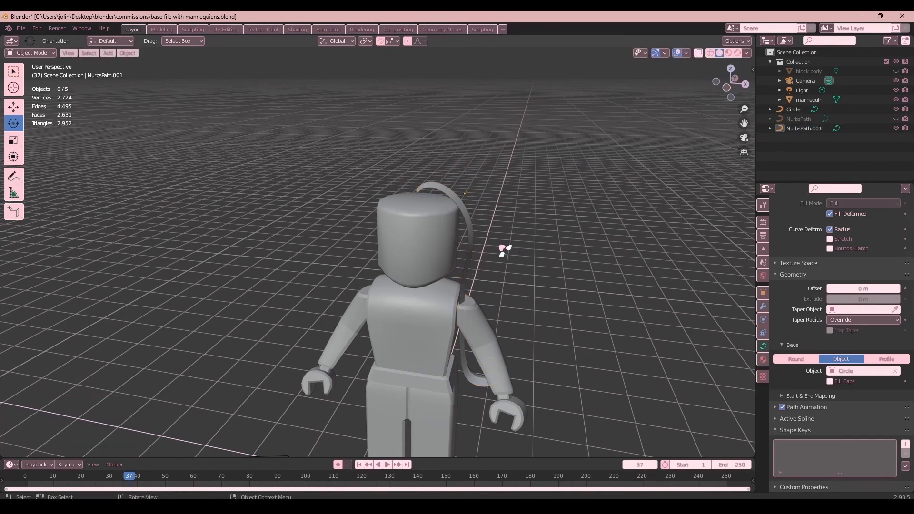
click(804, 128)
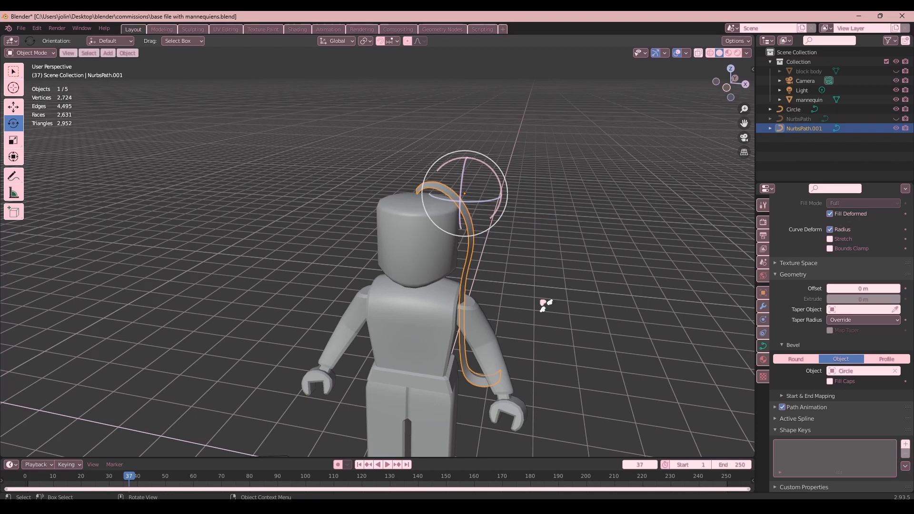
Inspect the strand's control points, then nudge the strand slightly along X with Move
key(Tab)
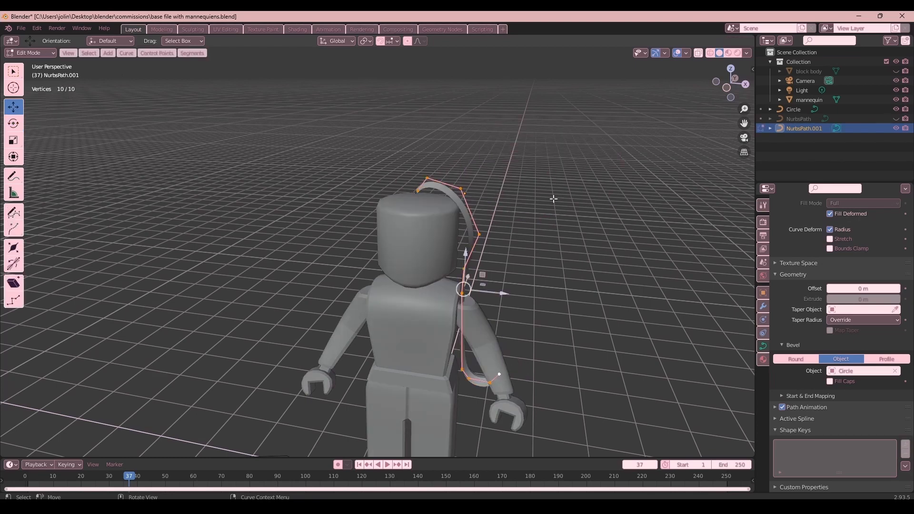
key(Tab)
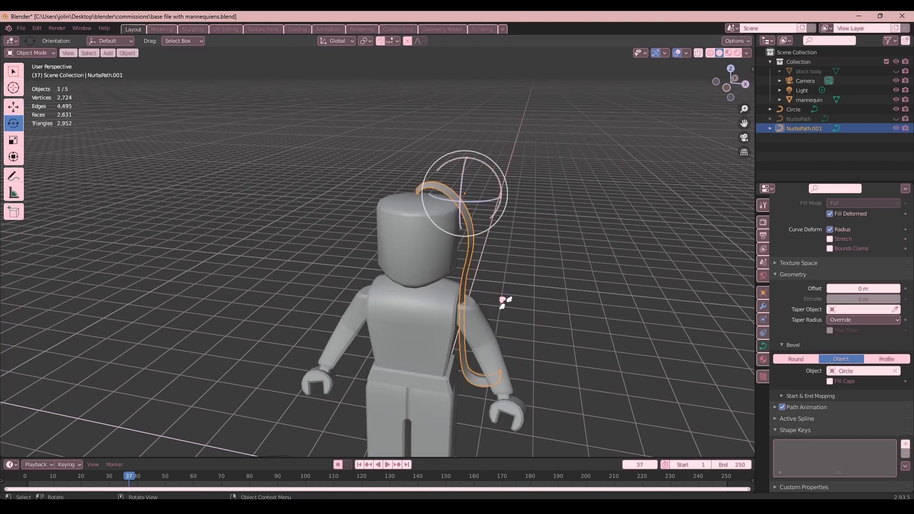
click(14, 107)
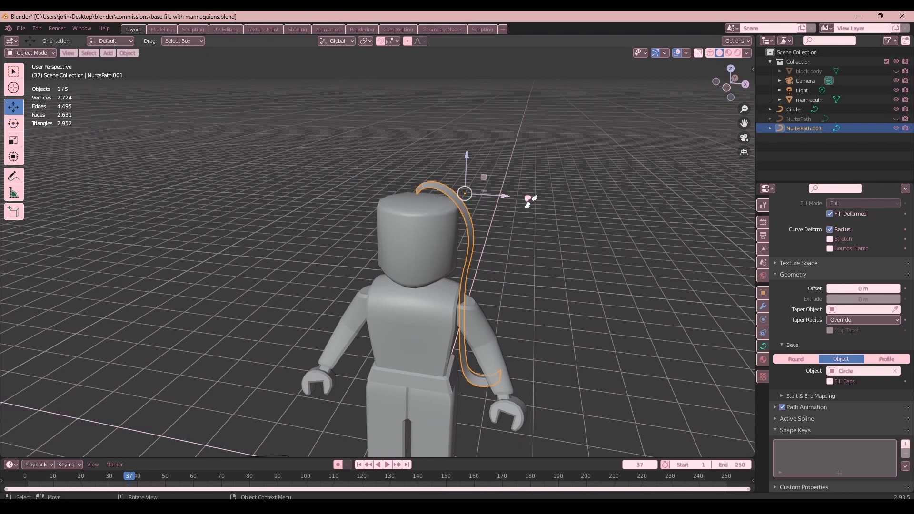
drag(467, 196, 461, 198)
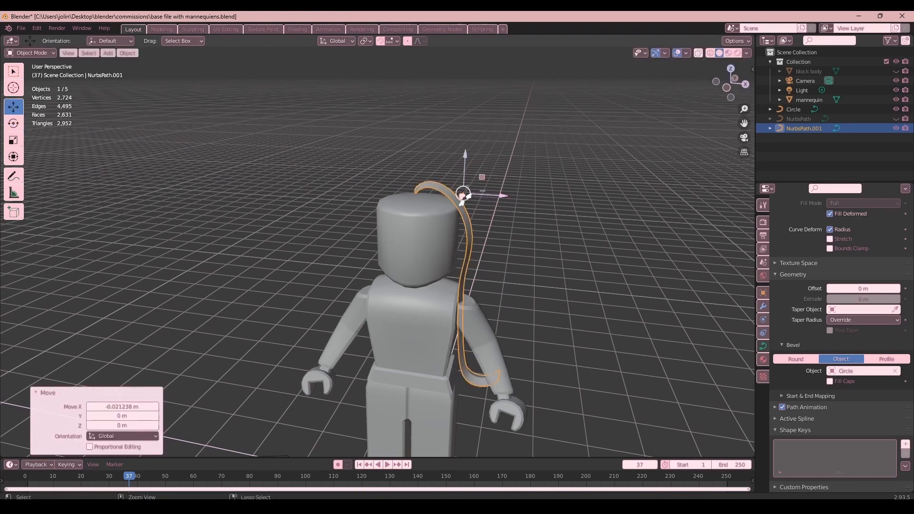
Begin moving the strand's origin about -0.65 m along X to its root
key(Tab)
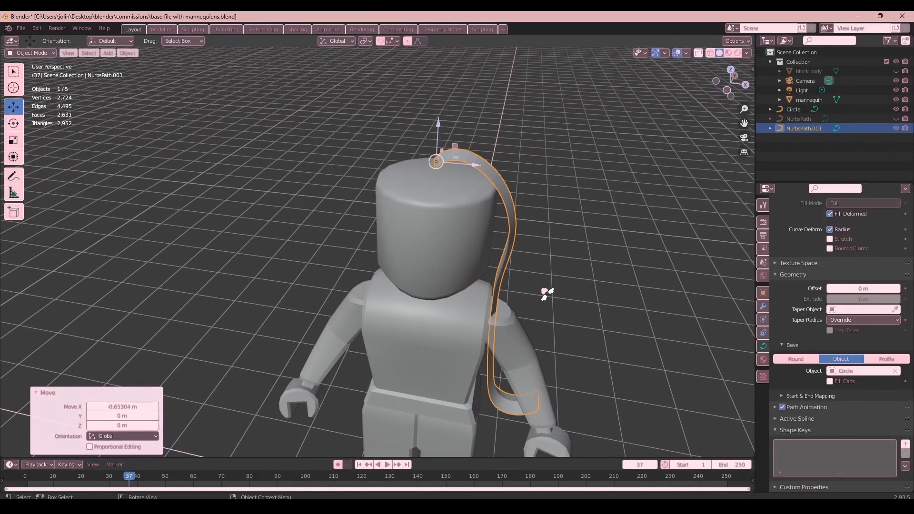
mouse_move(559, 224)
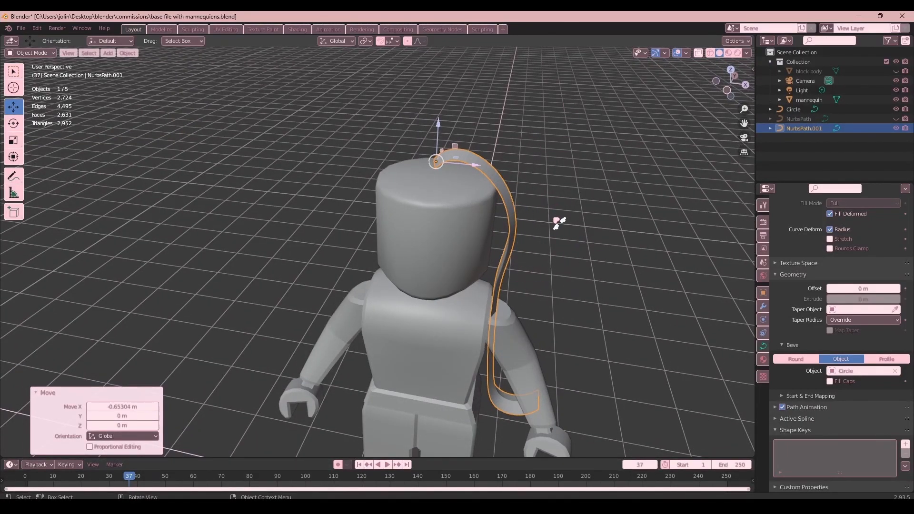